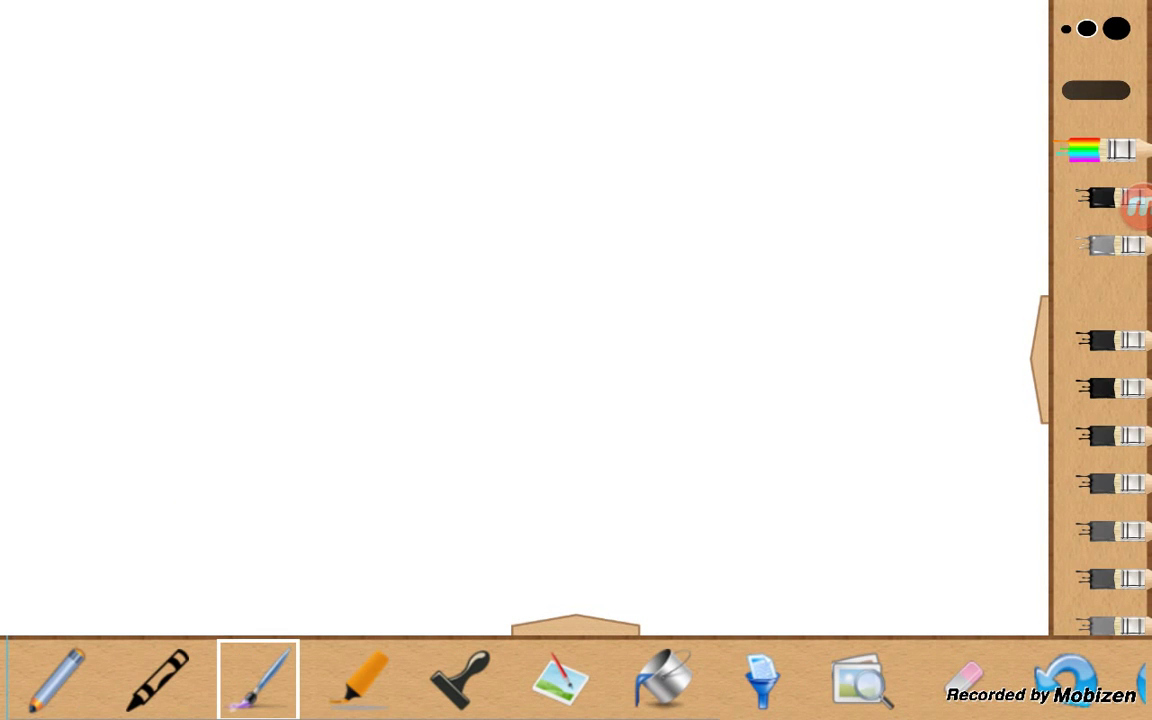
# Step: Choose the paintbrush and confirm its size in the Select size dialog
pyautogui.click(258, 680)
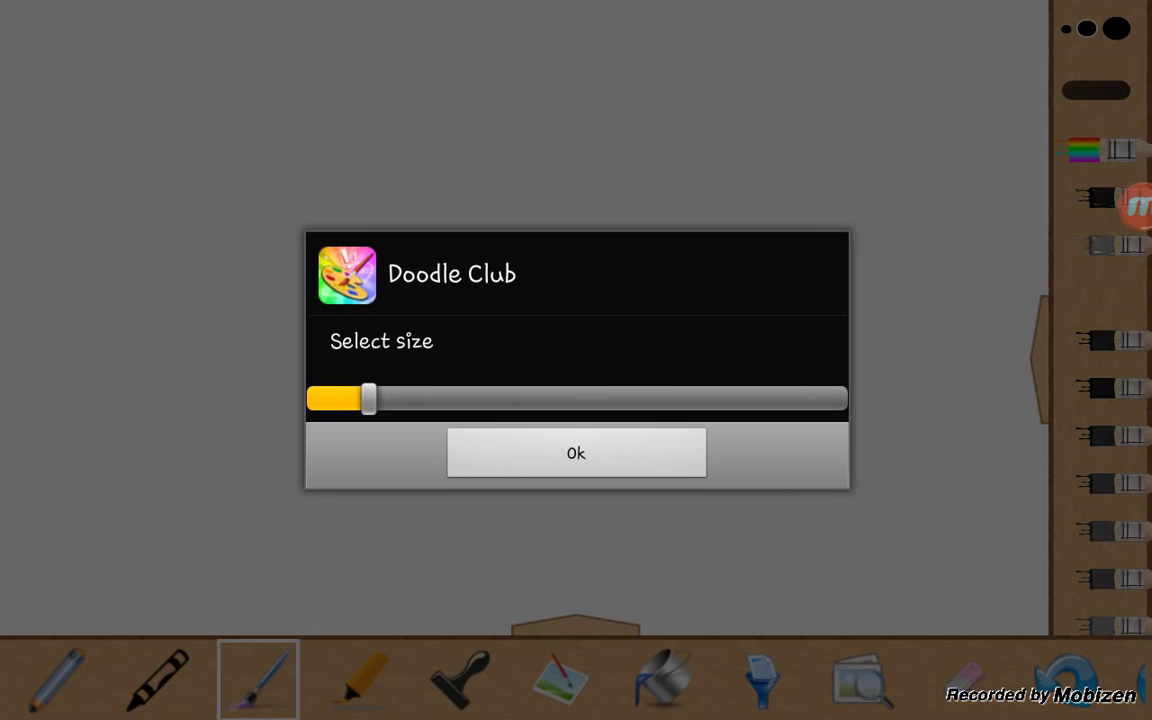
pyautogui.click(575, 452)
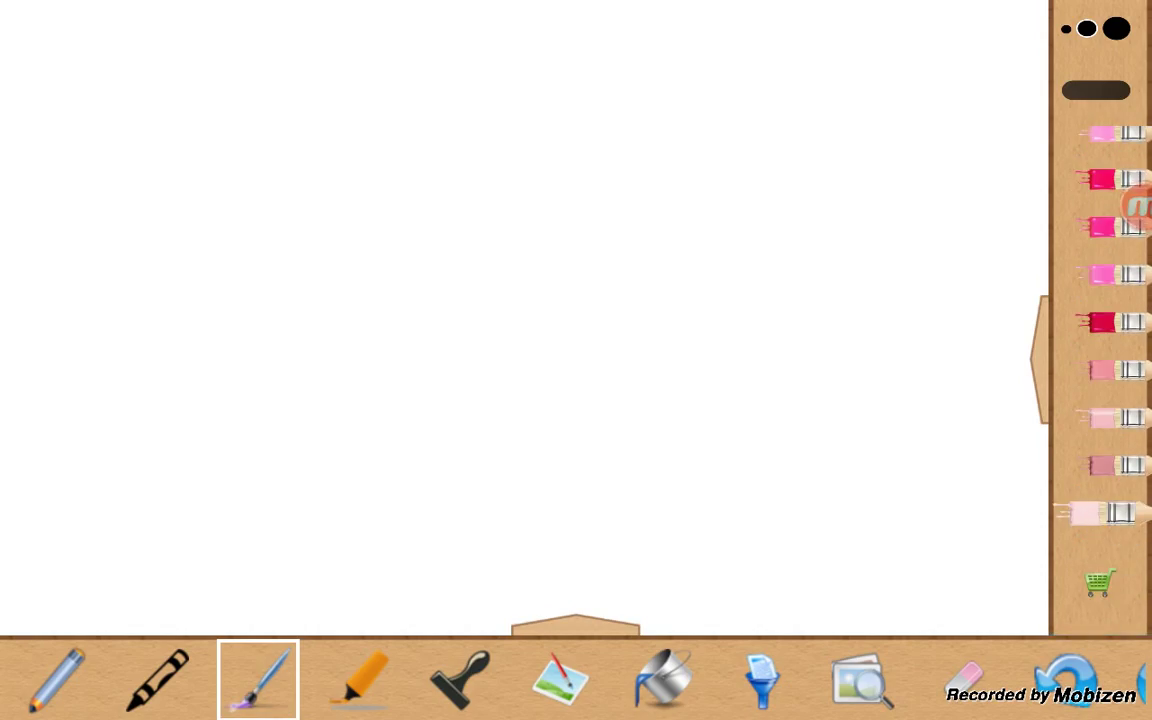
# Step: Paint the pale pink head and neck, then drag the size slider to resize the brush
pyautogui.click(258, 680)
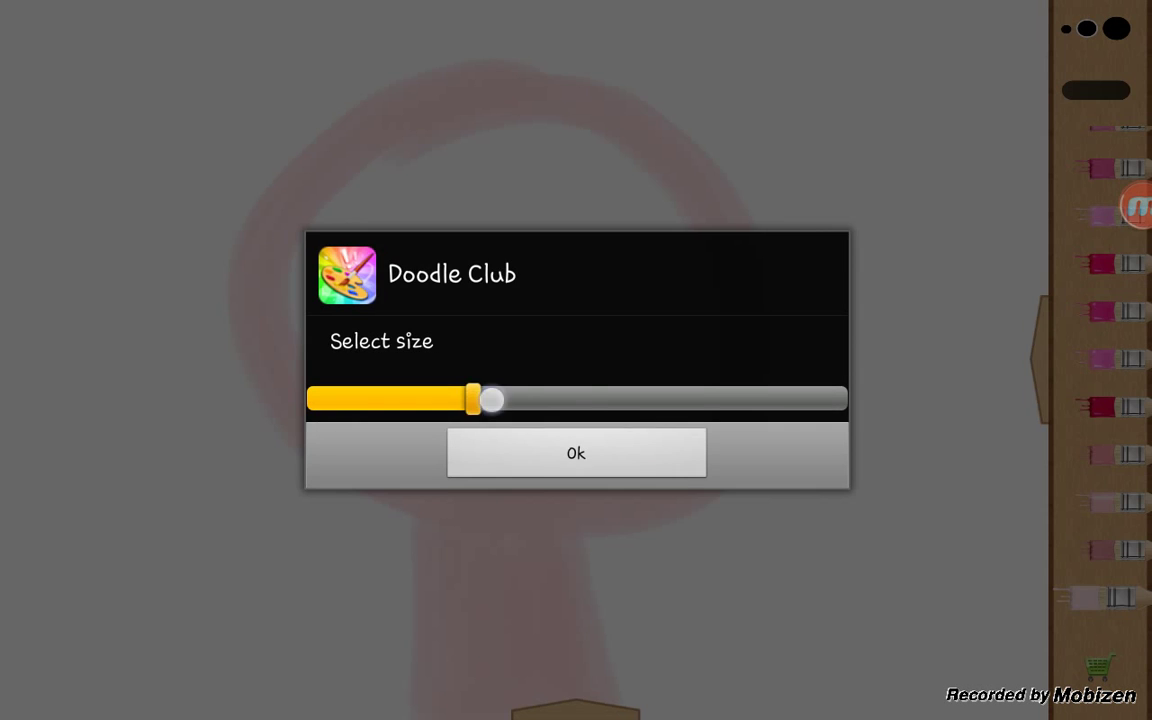
pyautogui.moveTo(490, 400); pyautogui.dragTo(770, 412)
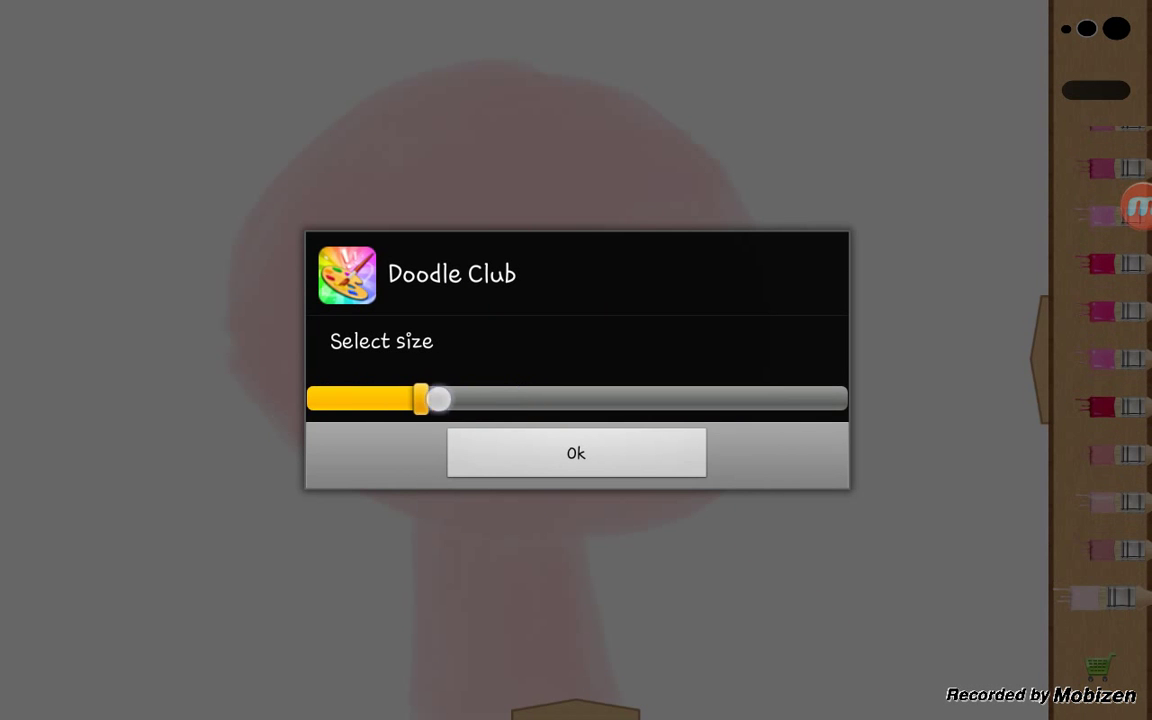
# Step: Confirm the new brush size for painting the magenta fringe over the head
pyautogui.click(575, 453)
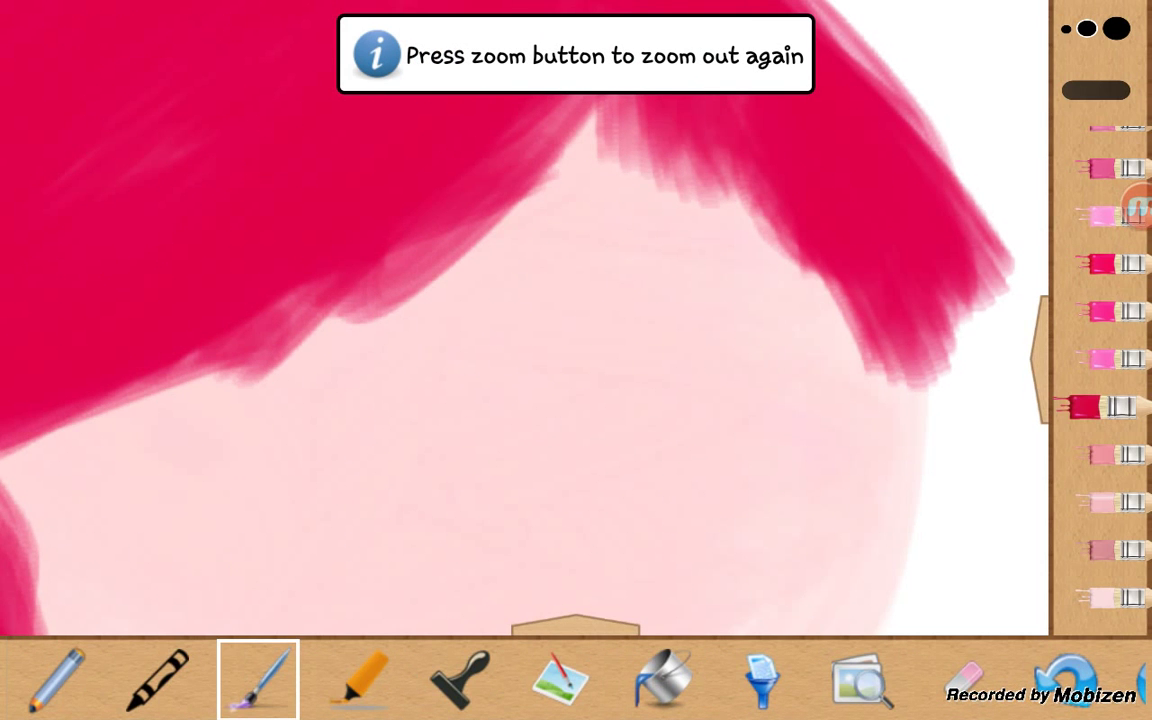
# Step: Draw a tall black pencil eye, then set the pencil to minimum size for white highlights
pyautogui.click(57, 680)
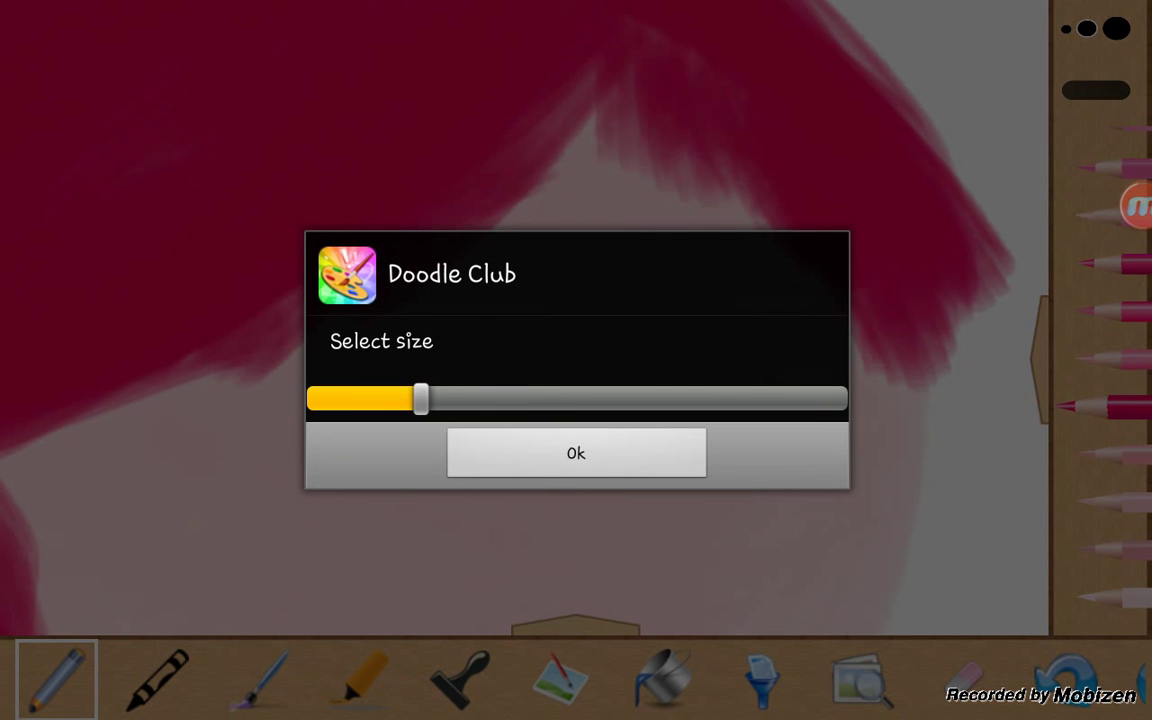
pyautogui.click(575, 452)
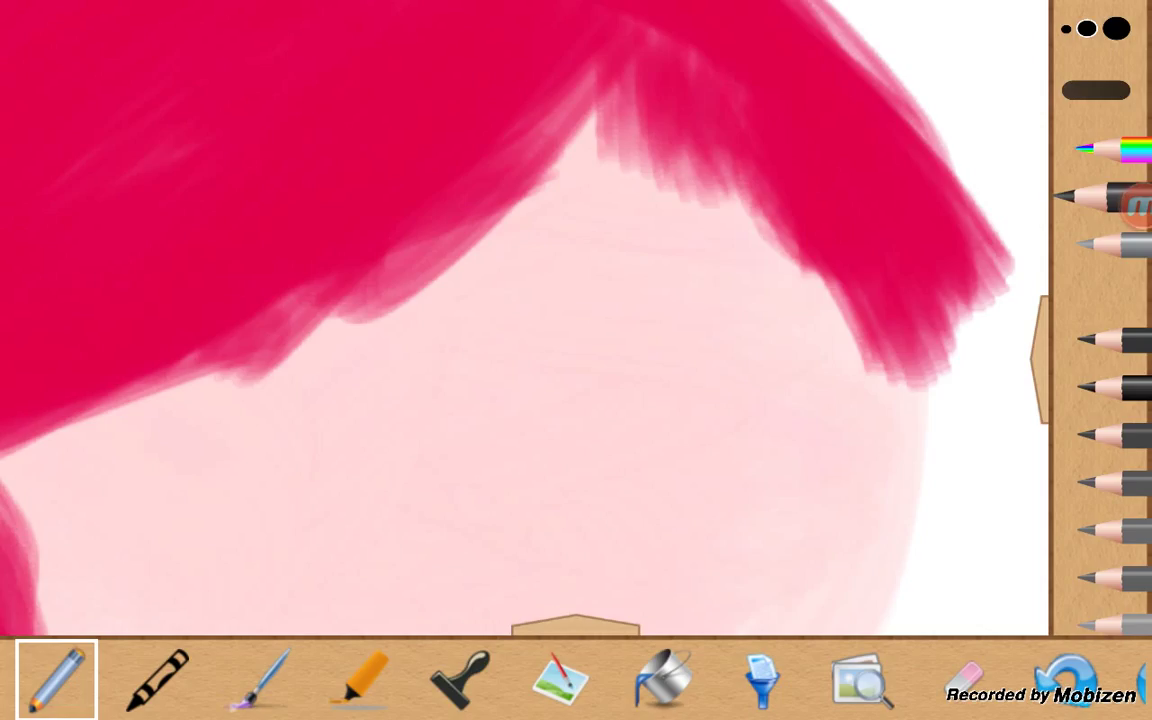
pyautogui.moveTo(617, 280); pyautogui.dragTo(617, 490)
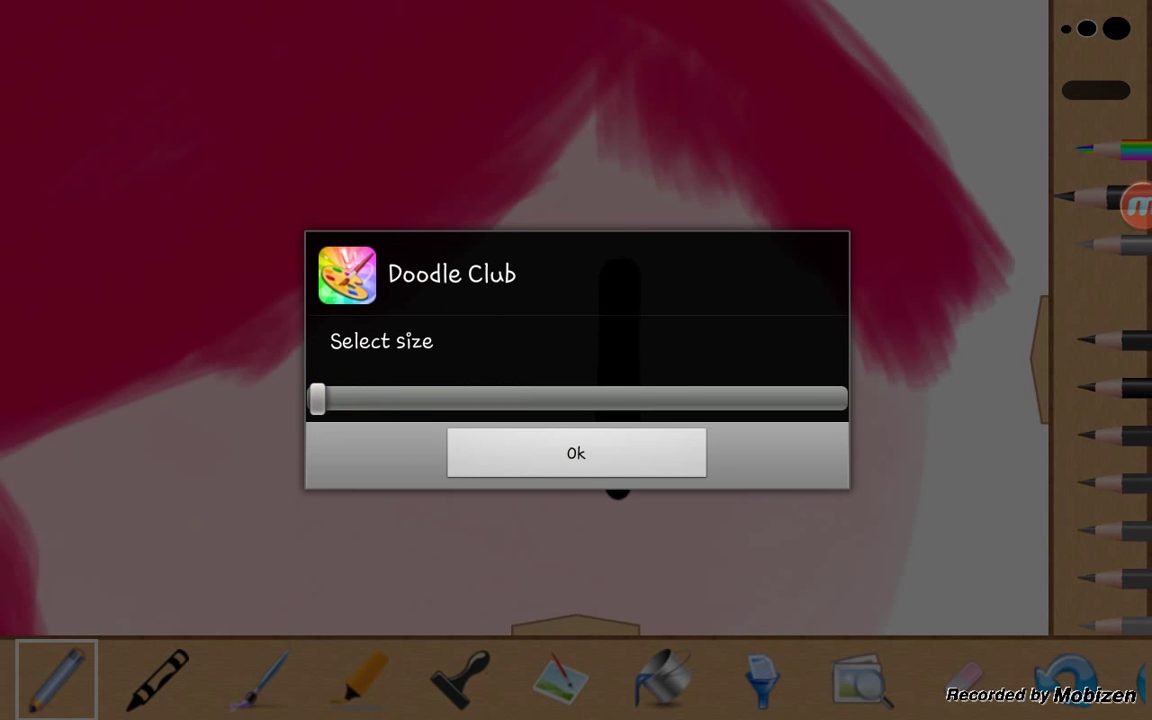
pyautogui.click(575, 453)
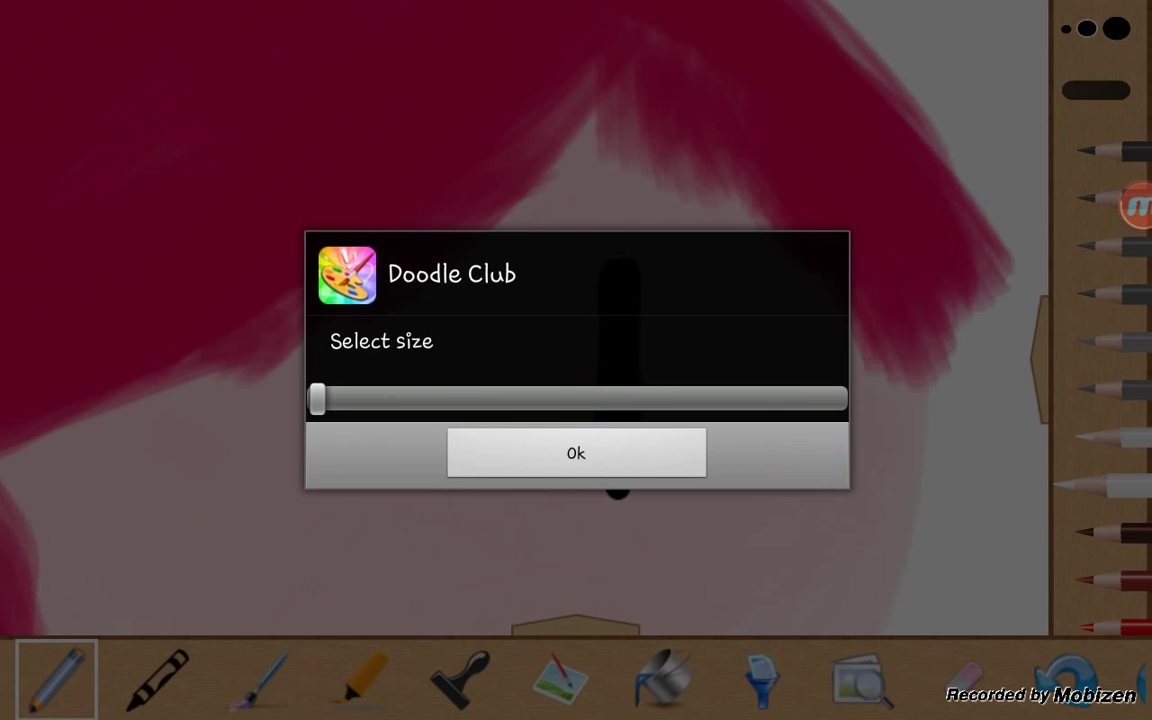
pyautogui.click(575, 452)
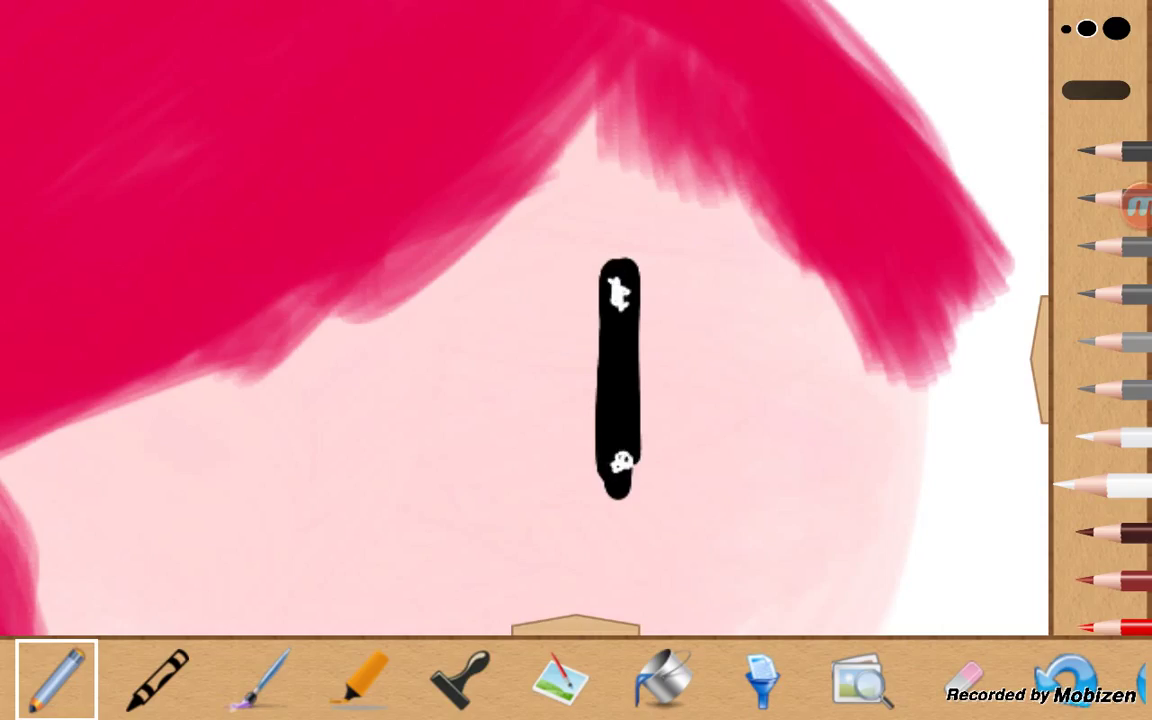
pyautogui.click(57, 680)
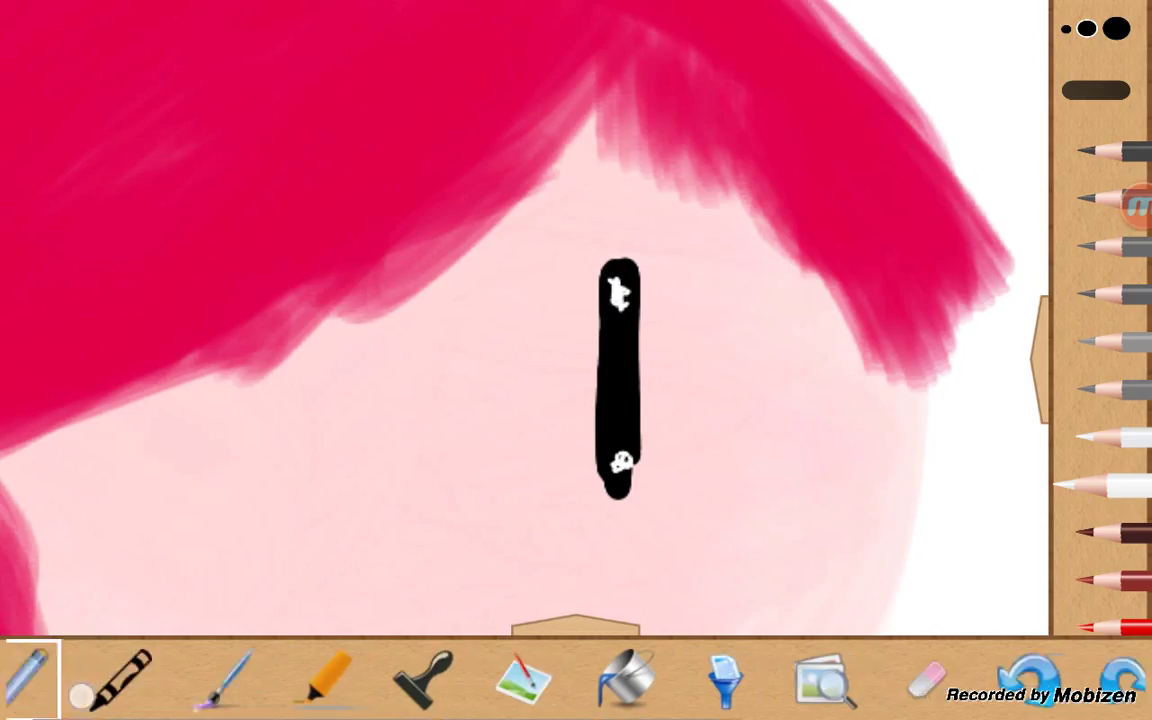
pyautogui.click(55, 678)
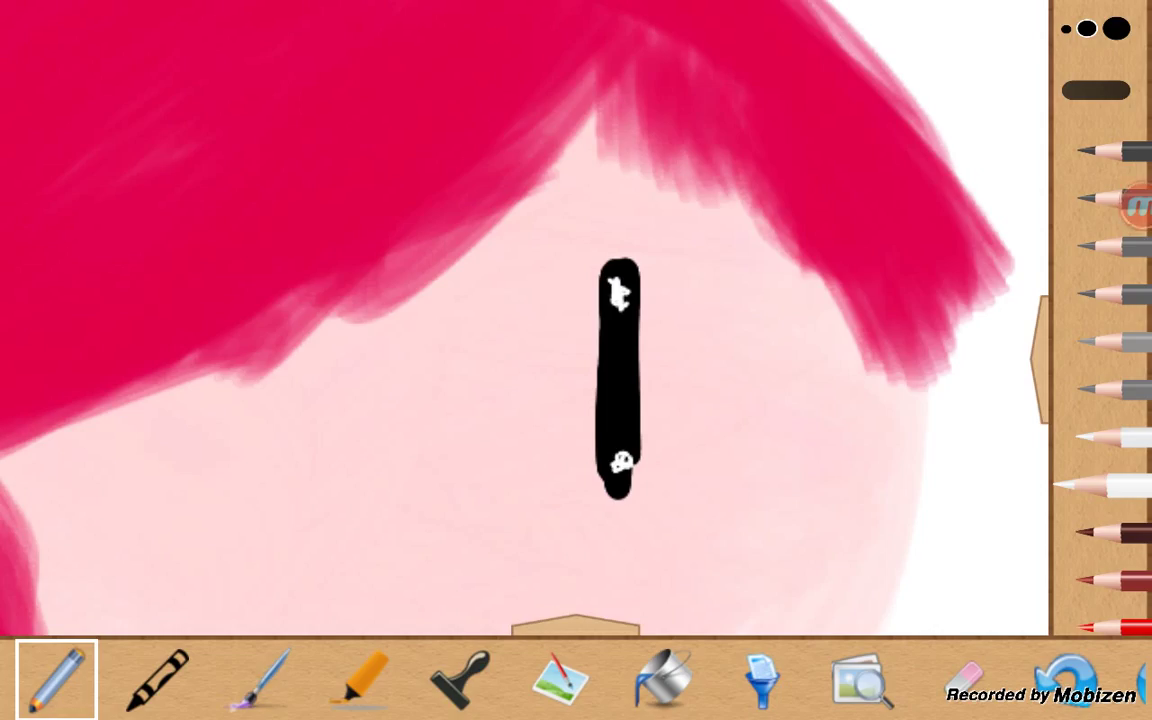
pyautogui.click(255, 680)
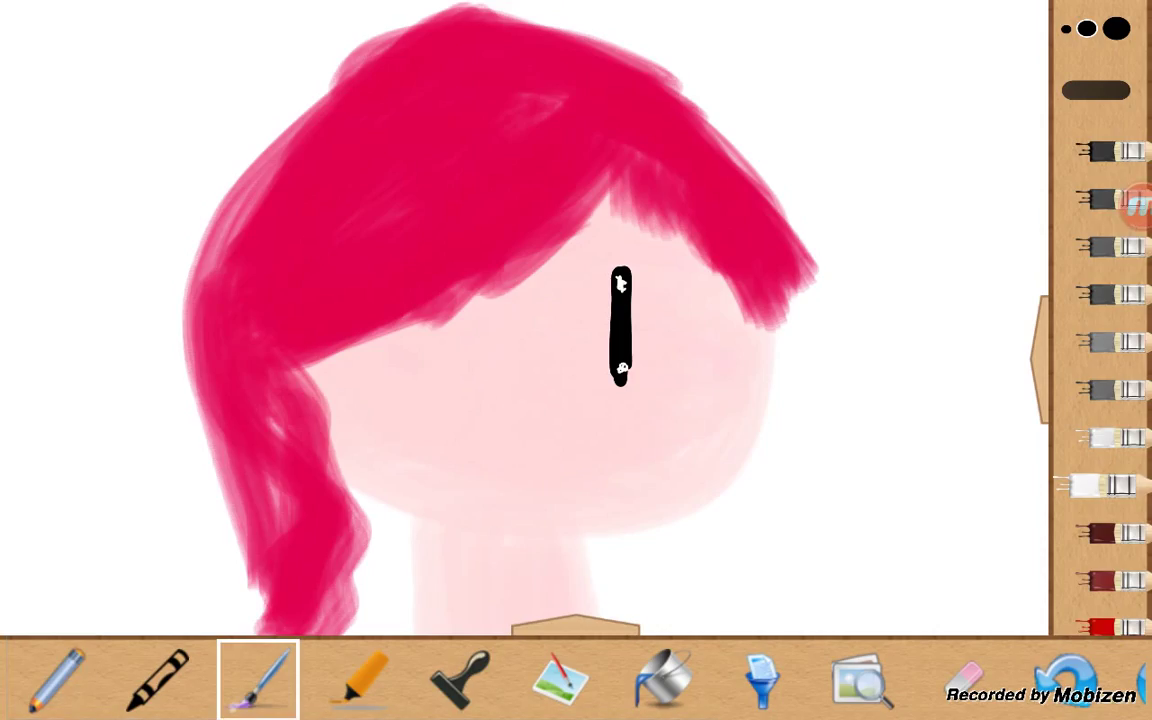
pyautogui.click(57, 679)
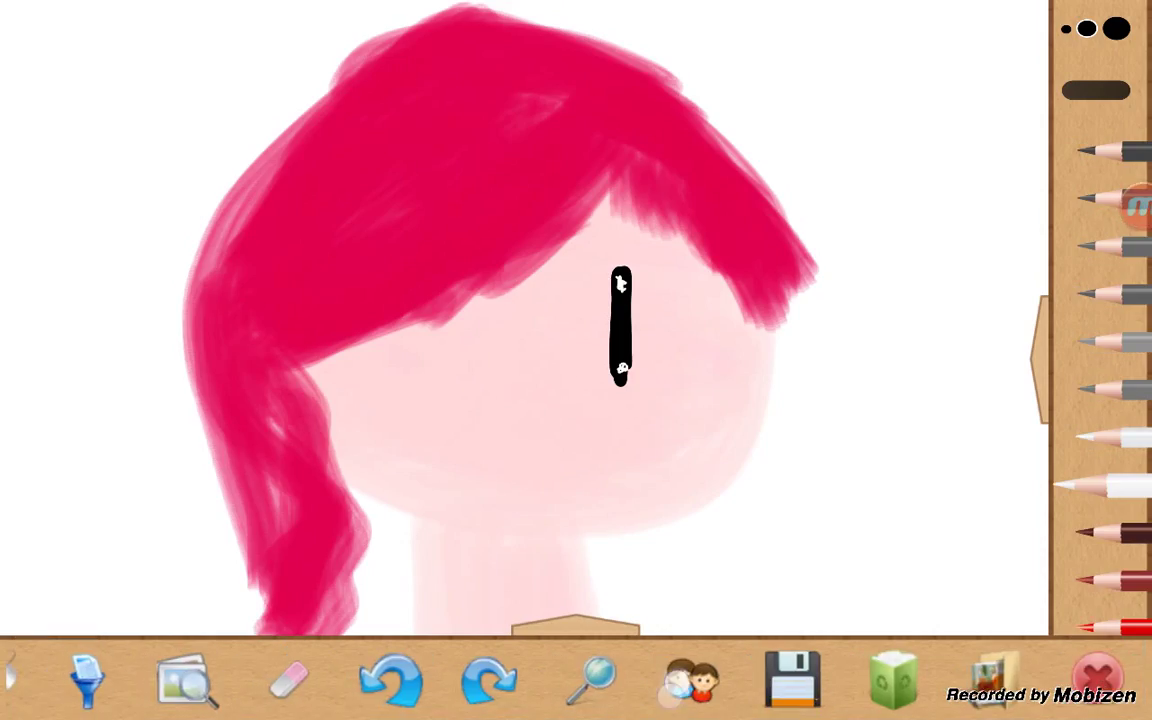
pyautogui.click(685, 680)
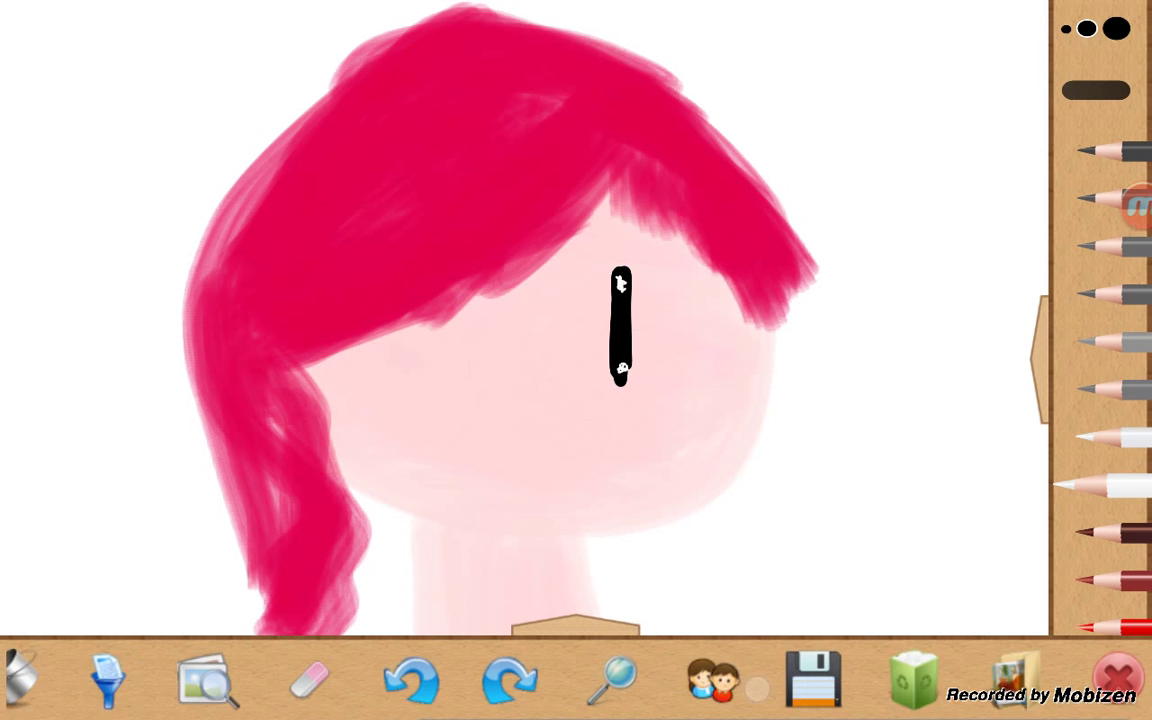
# Step: Zoom in and undo the four rejected mouth attempts, keeping the black w-shaped mouth
pyautogui.click(611, 679)
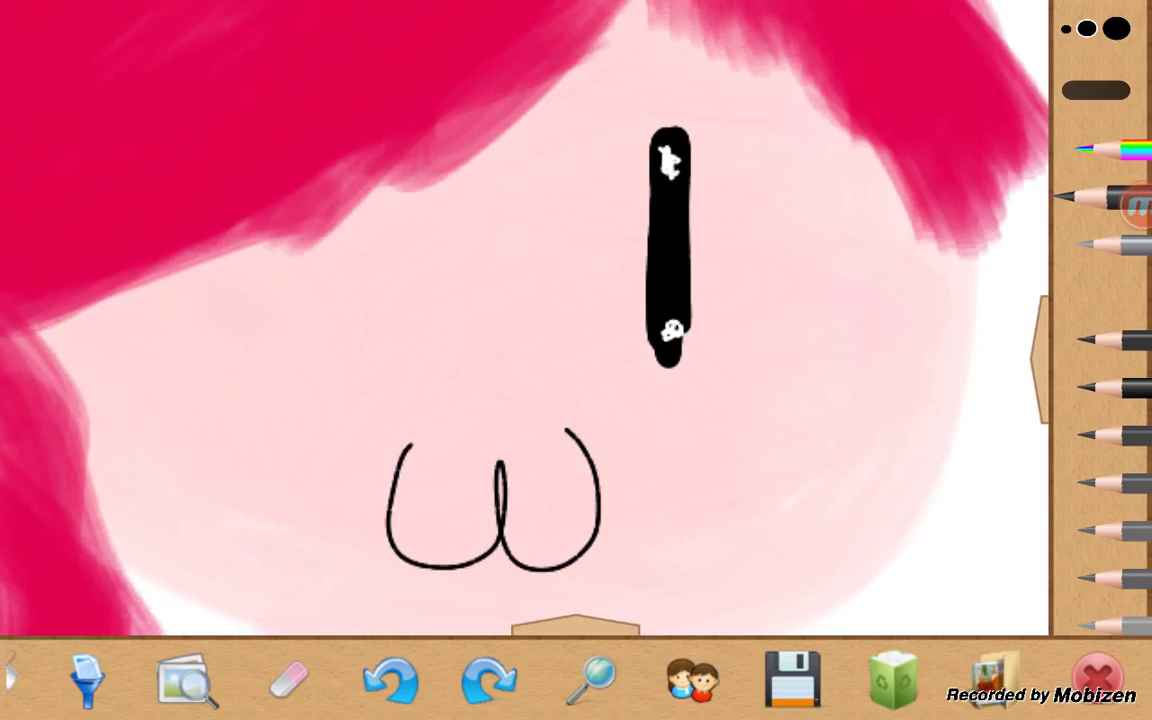
pyautogui.click(389, 679)
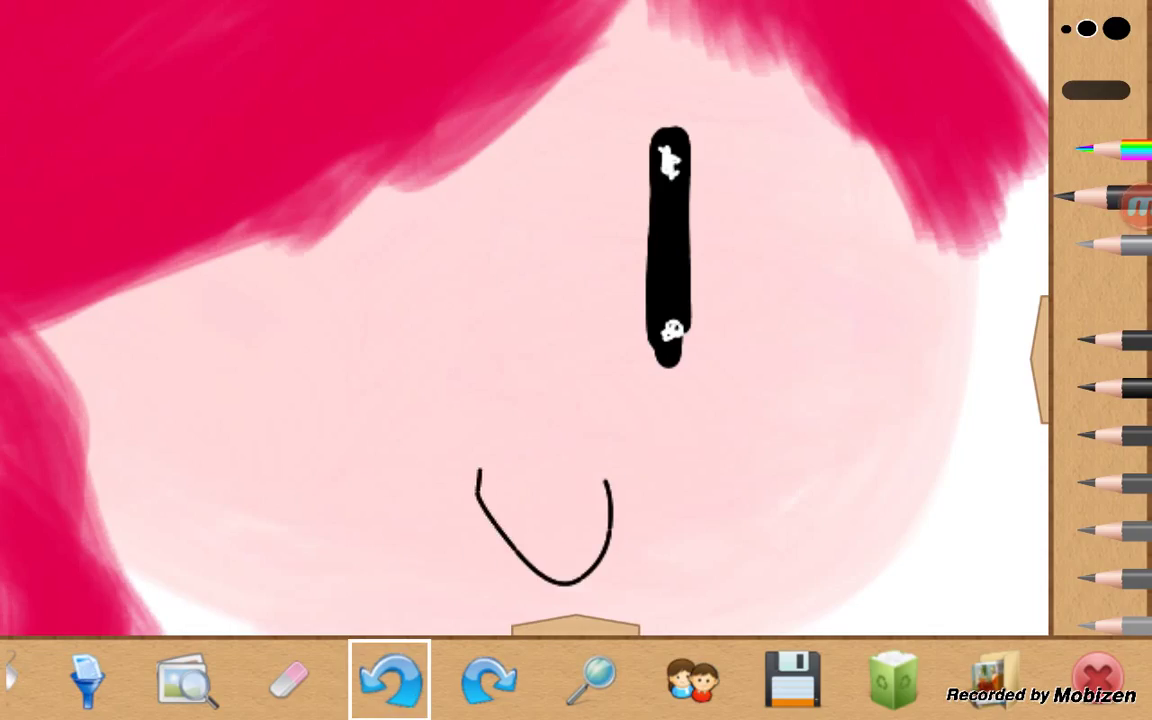
pyautogui.click(389, 680)
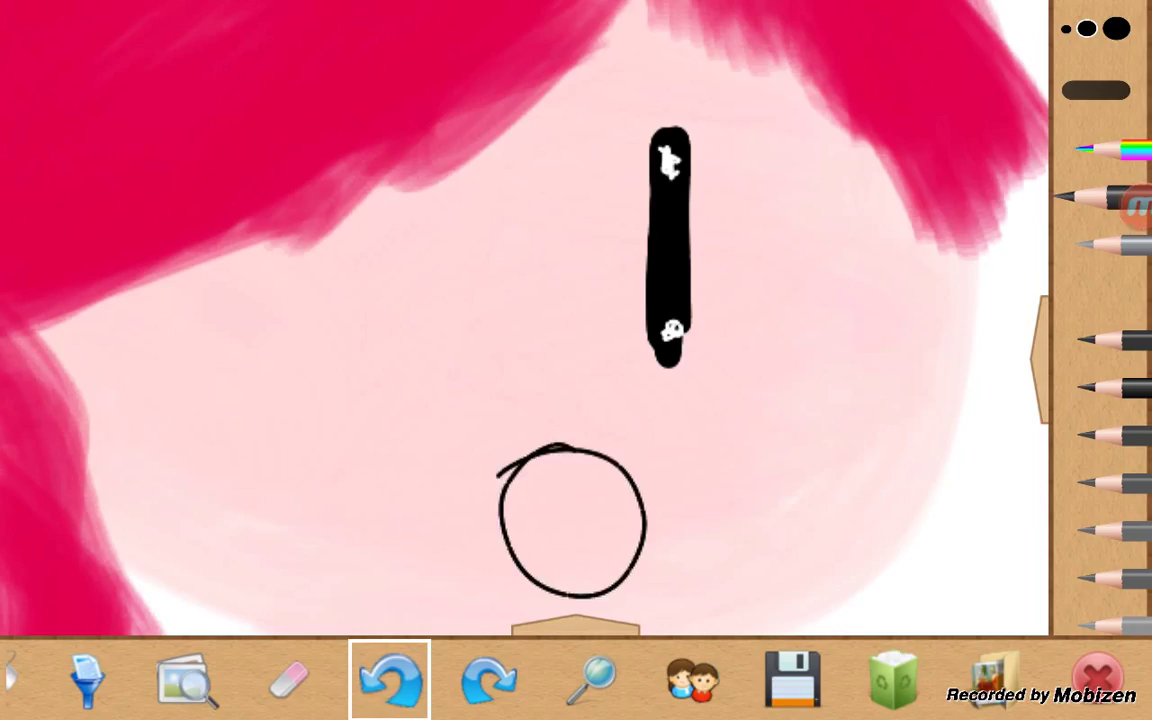
pyautogui.click(389, 680)
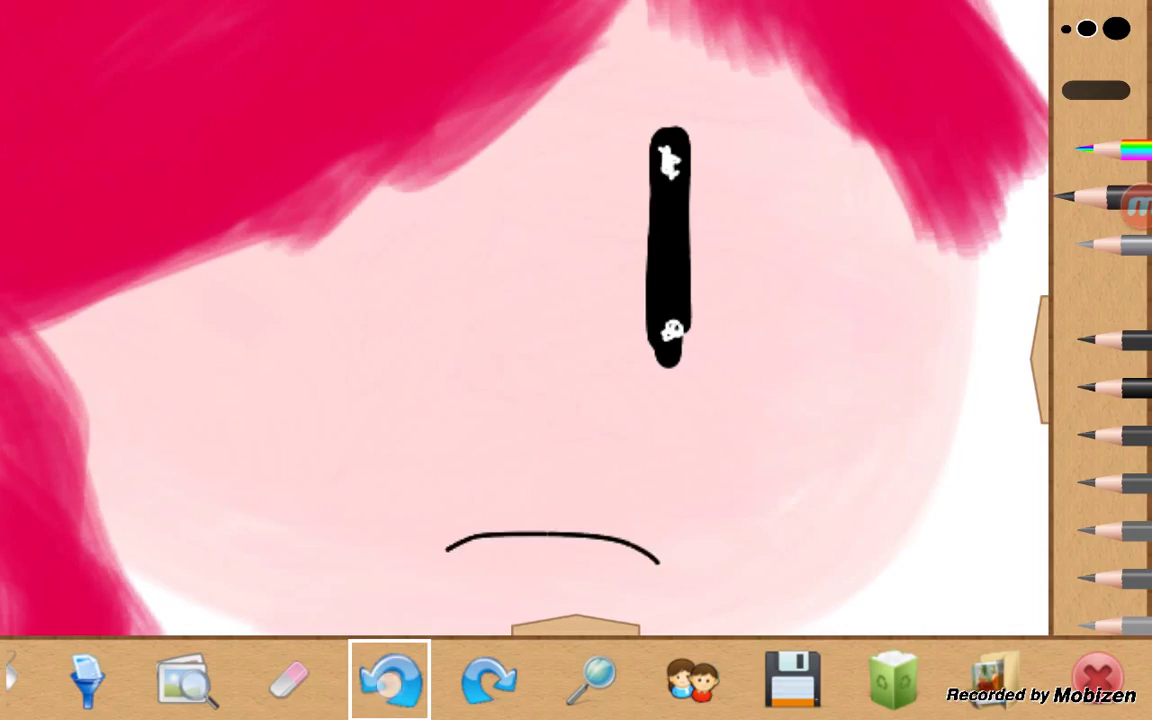
pyautogui.click(389, 680)
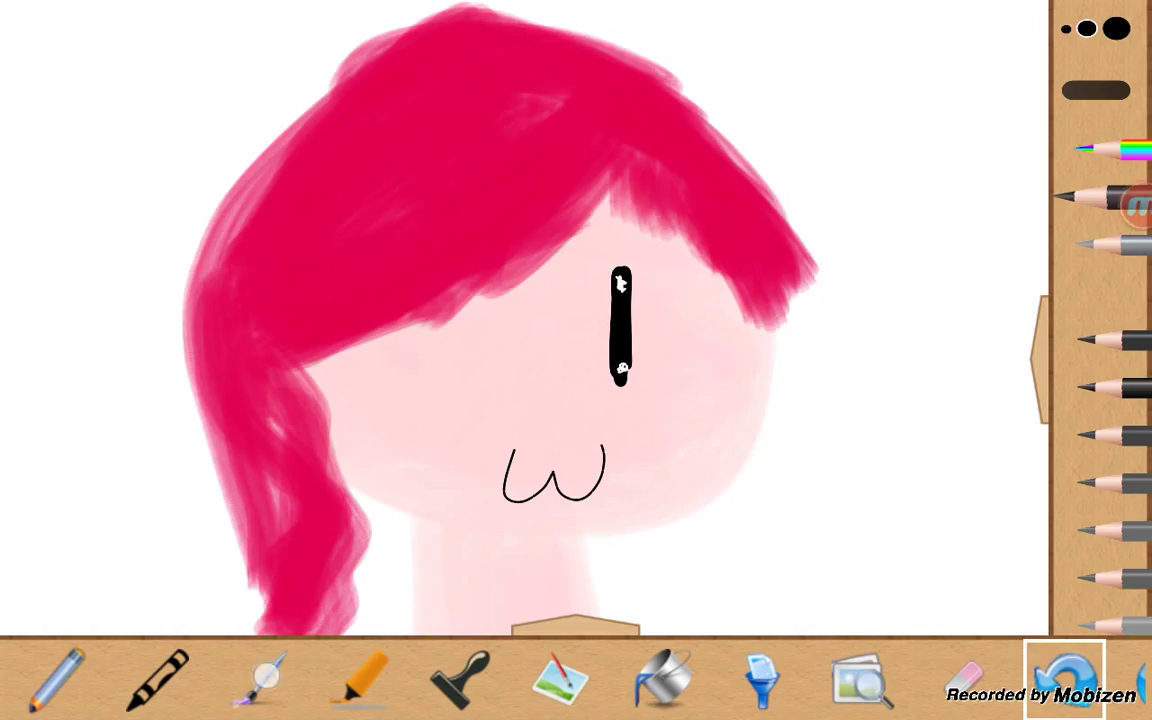
# Step: Paint a purple band across the crimson side lock with the paintbrush
pyautogui.click(258, 679)
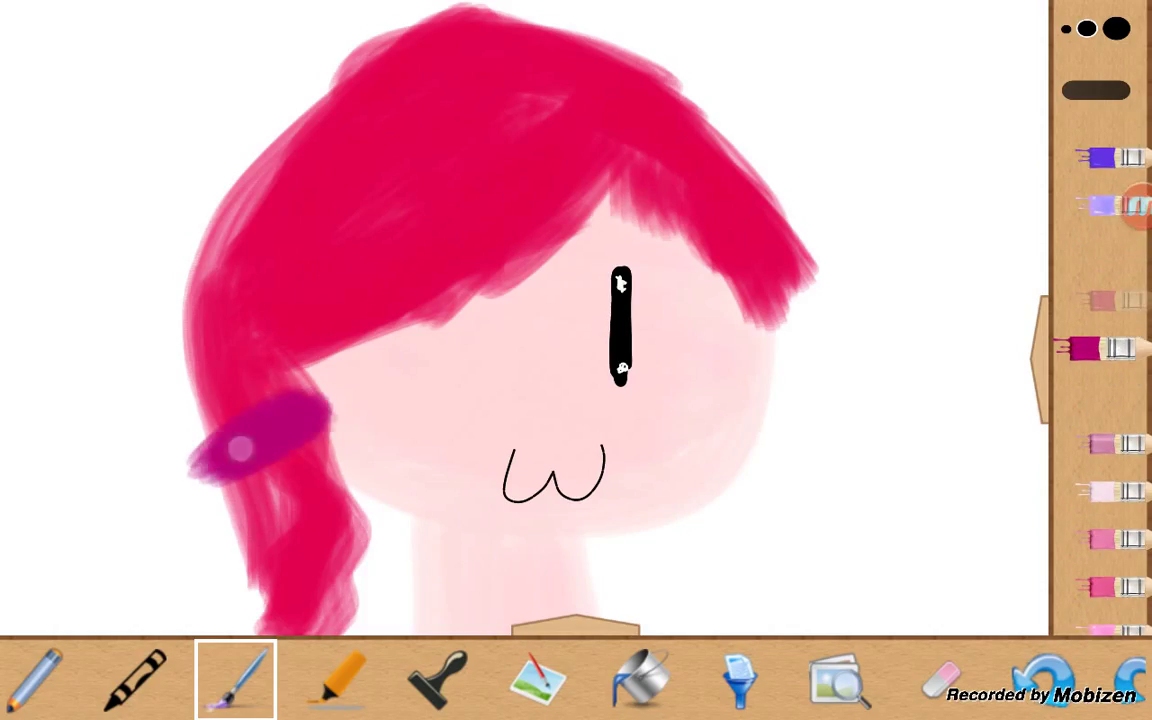
pyautogui.click(235, 679)
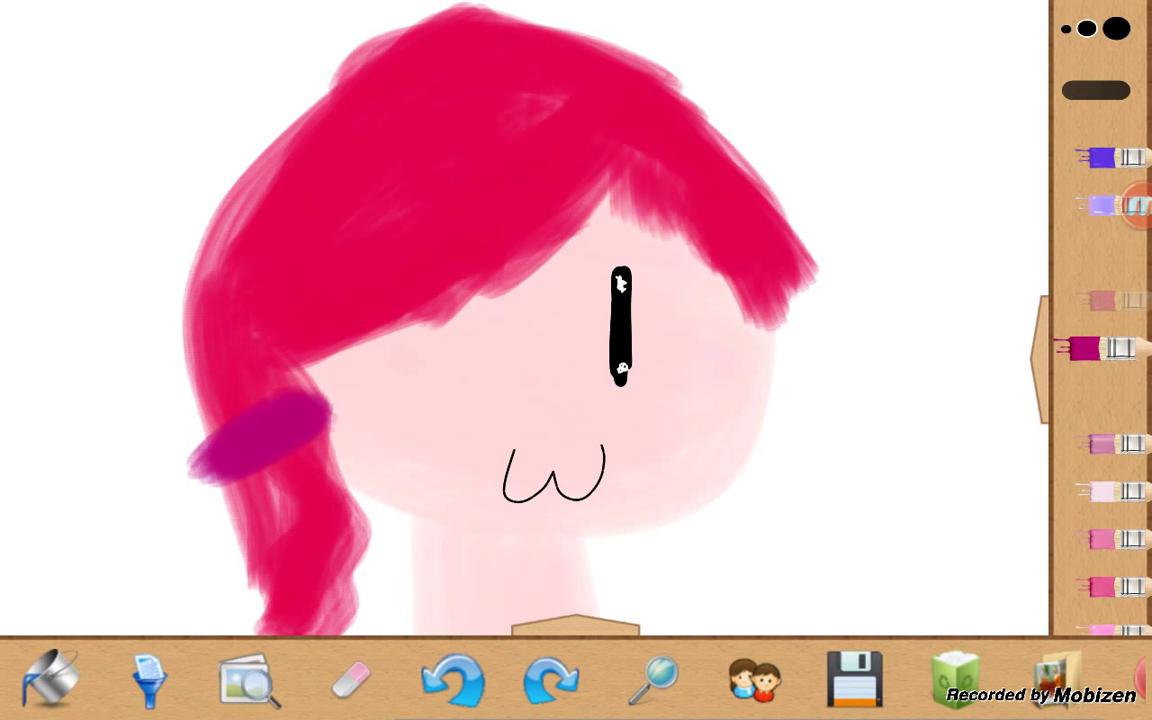
pyautogui.click(655, 680)
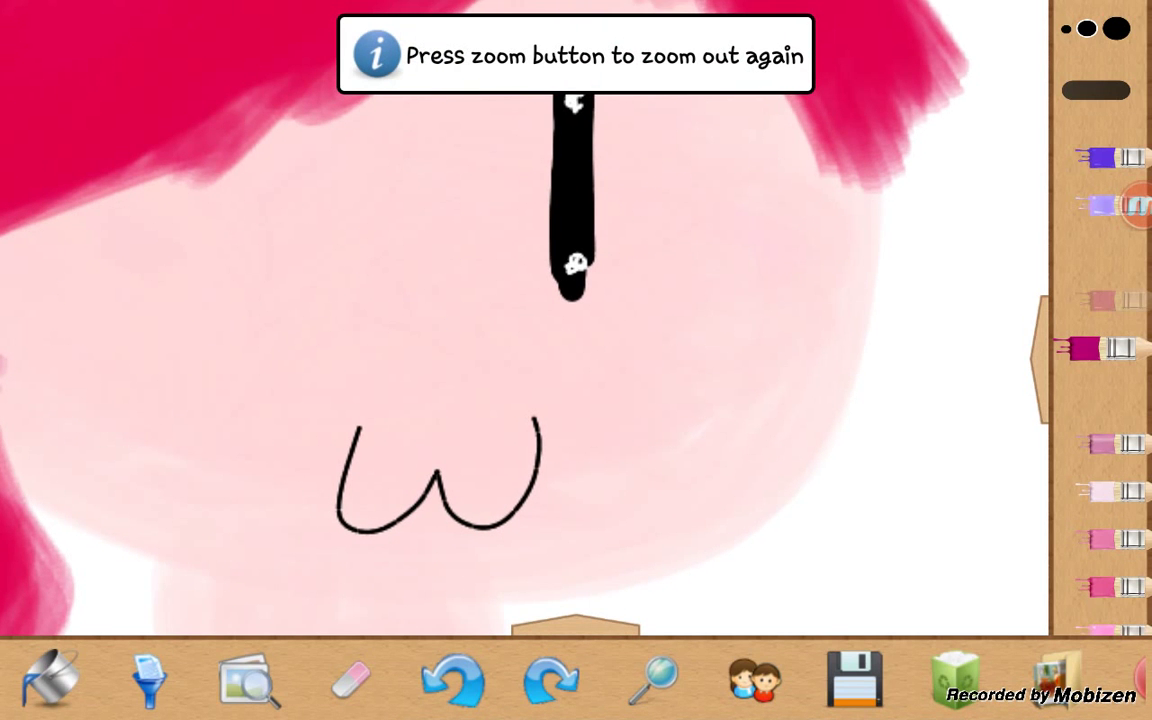
# Step: Brush purple blush strokes on both cheeks and close the profile panel
pyautogui.moveTo(630, 378); pyautogui.dragTo(773, 289)
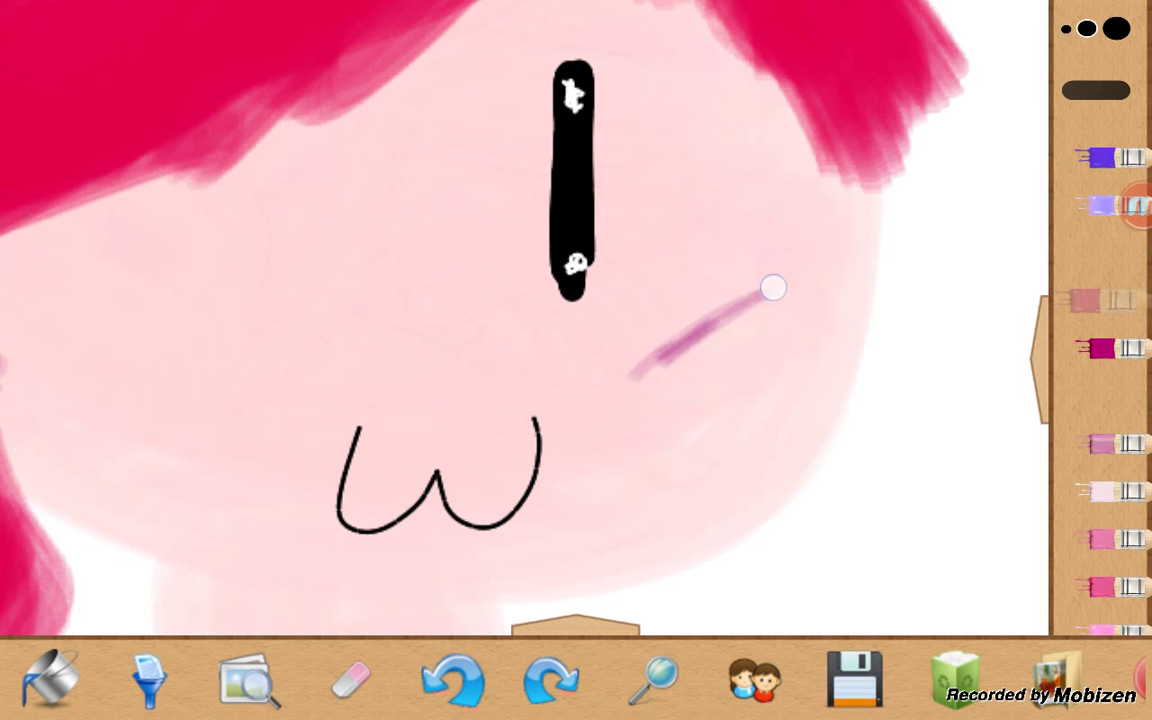
pyautogui.moveTo(775, 288); pyautogui.dragTo(137, 367)
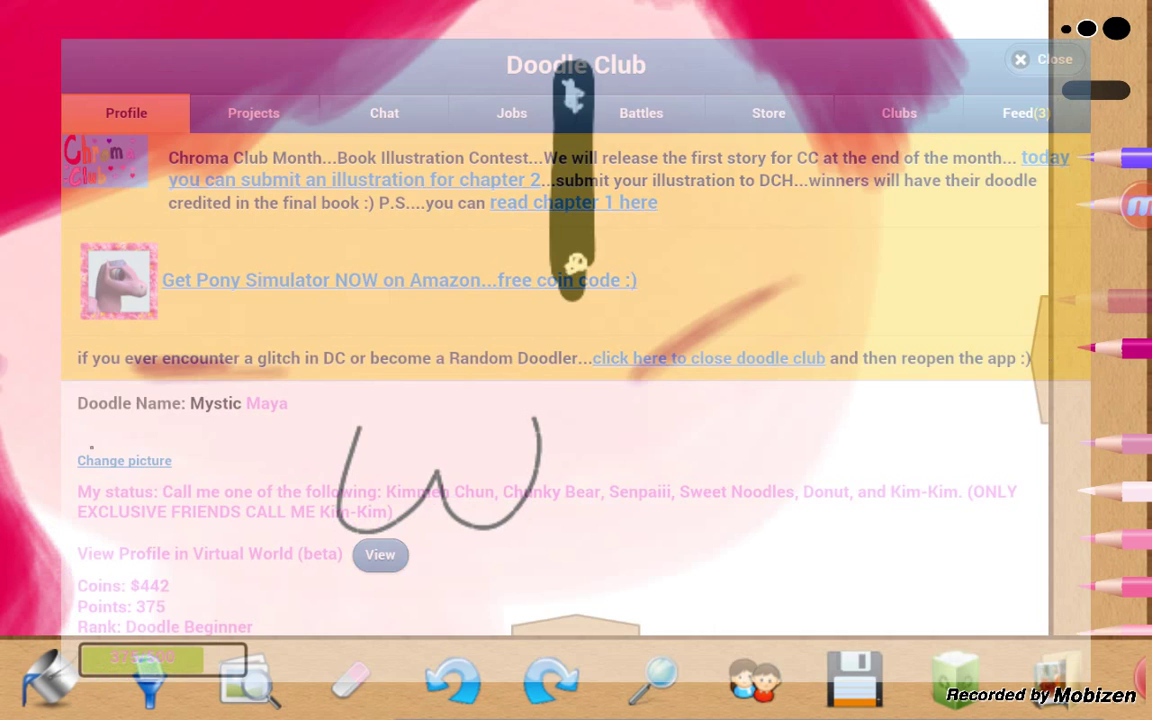
pyautogui.click(1043, 59)
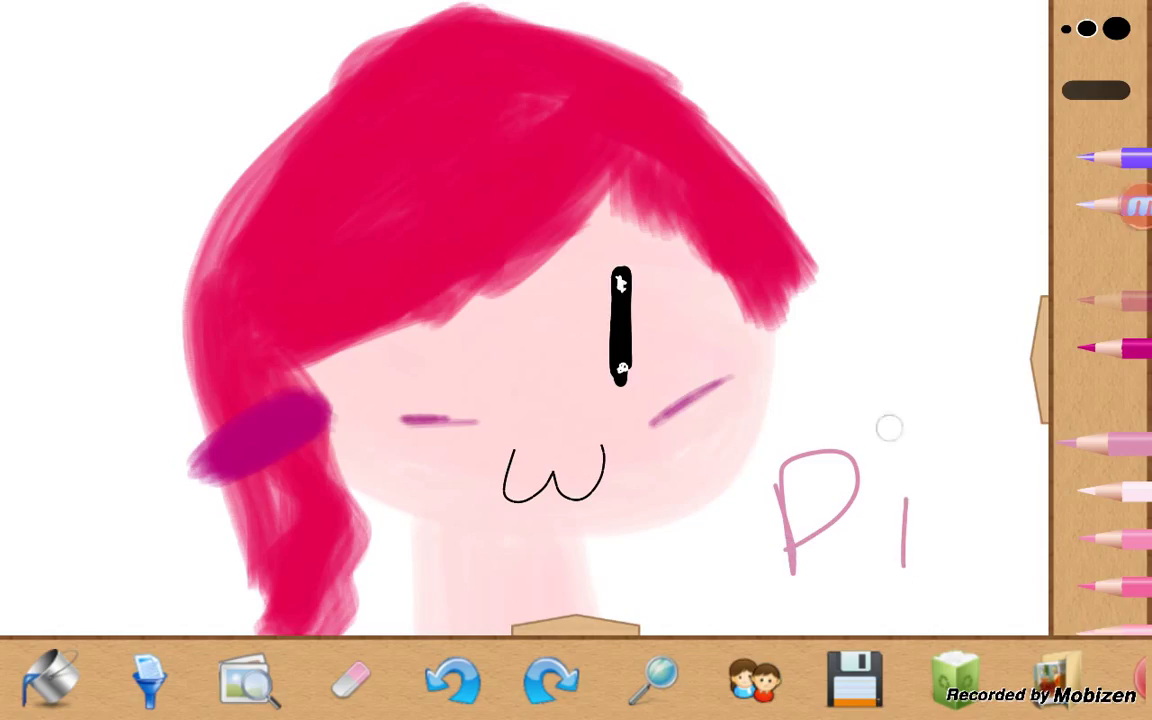
# Step: Write the remaining letters so 'Pink' reads beside the face in pink pencil
pyautogui.moveTo(888, 427); pyautogui.dragTo(983, 525)
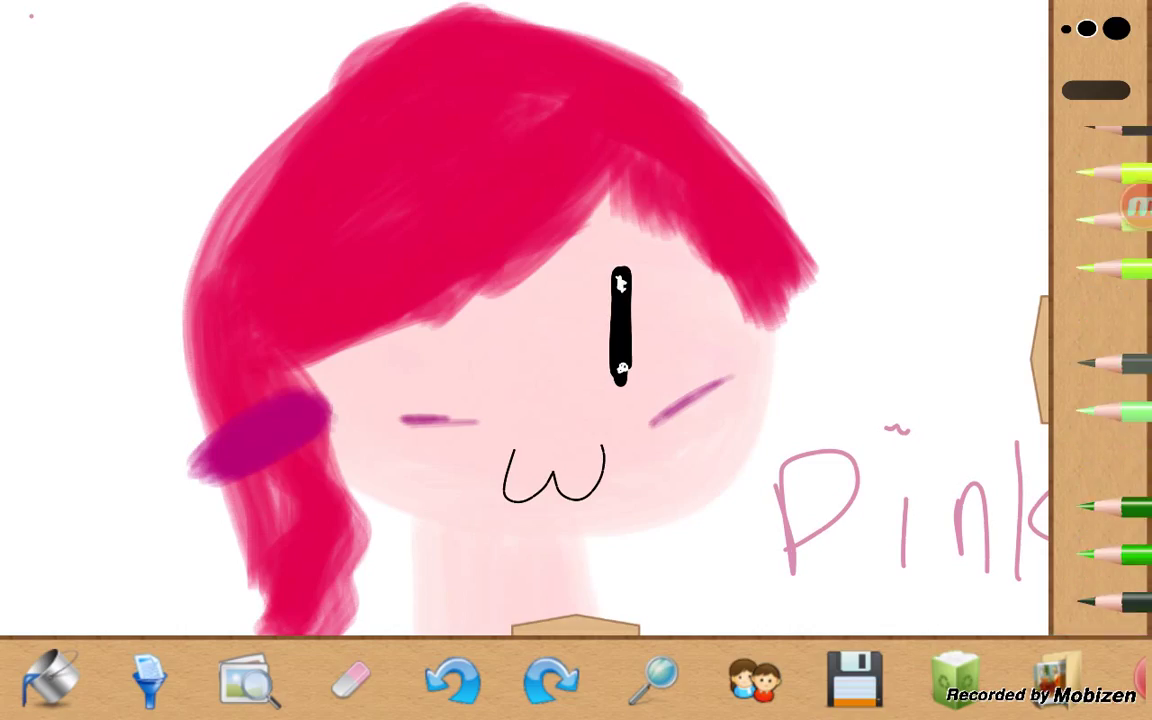
pyautogui.click(1096, 28)
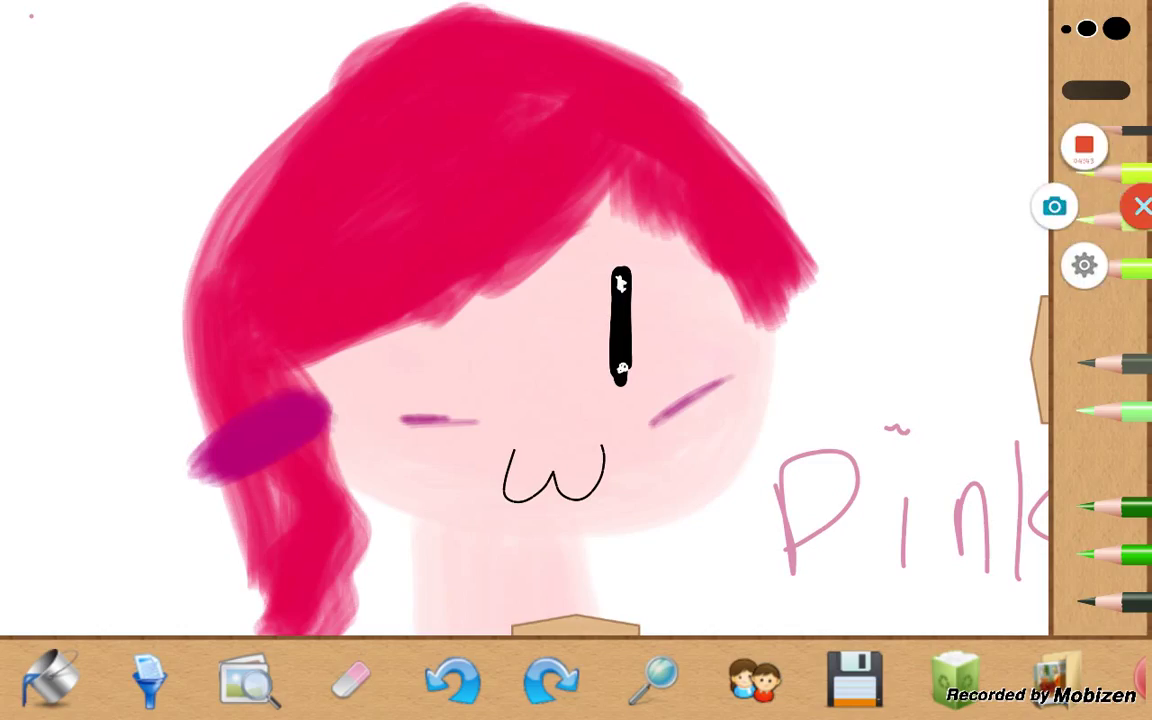